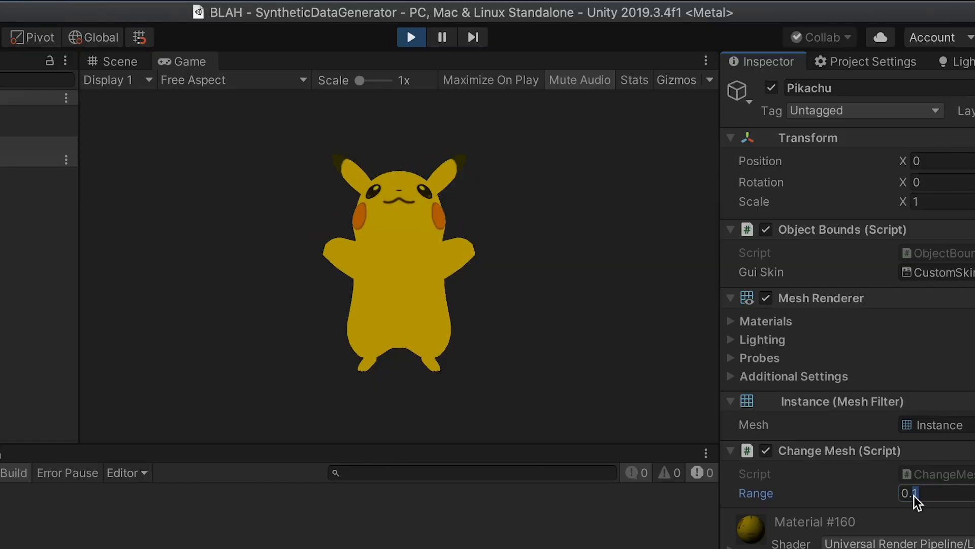
Set the Change Mesh range on the Pikachu object to 0.5 (and -0.5)
text(0.5)
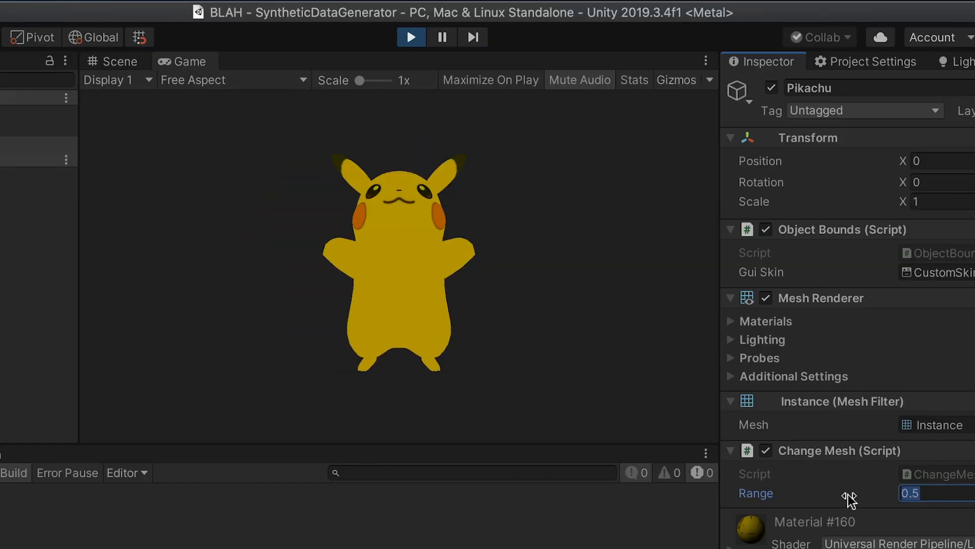
text(-0.5)
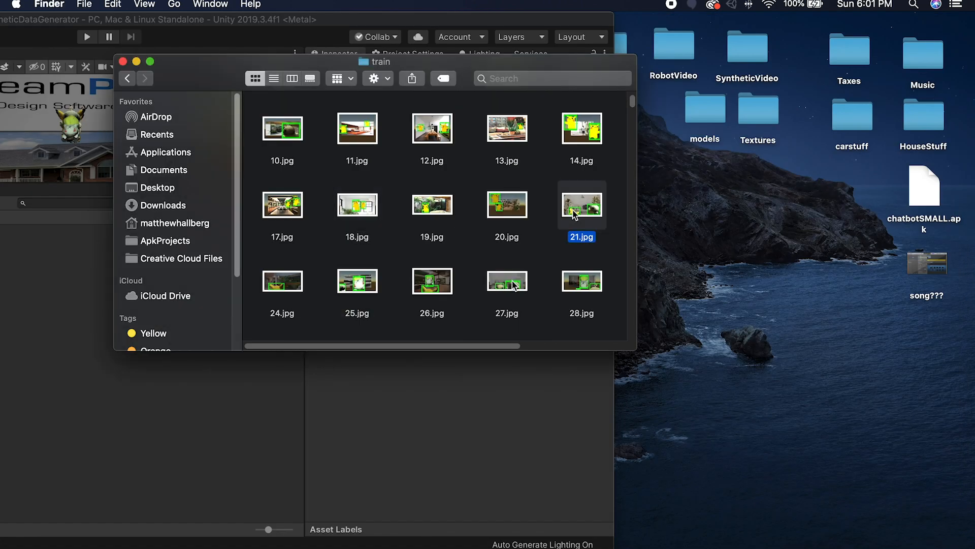
Preview generated training images 21.jpg, 37.jpg and one more in the train folder
double_click(581, 204)
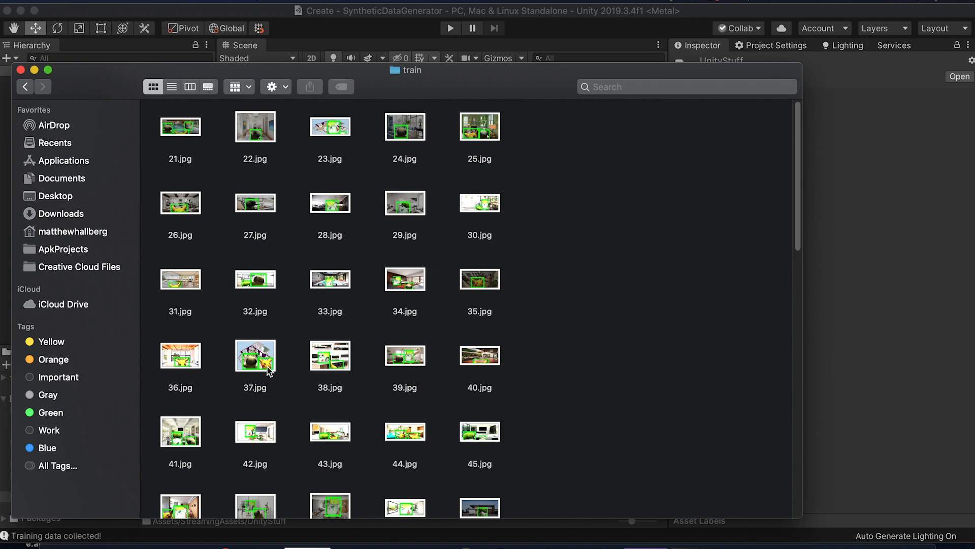
double_click(255, 356)
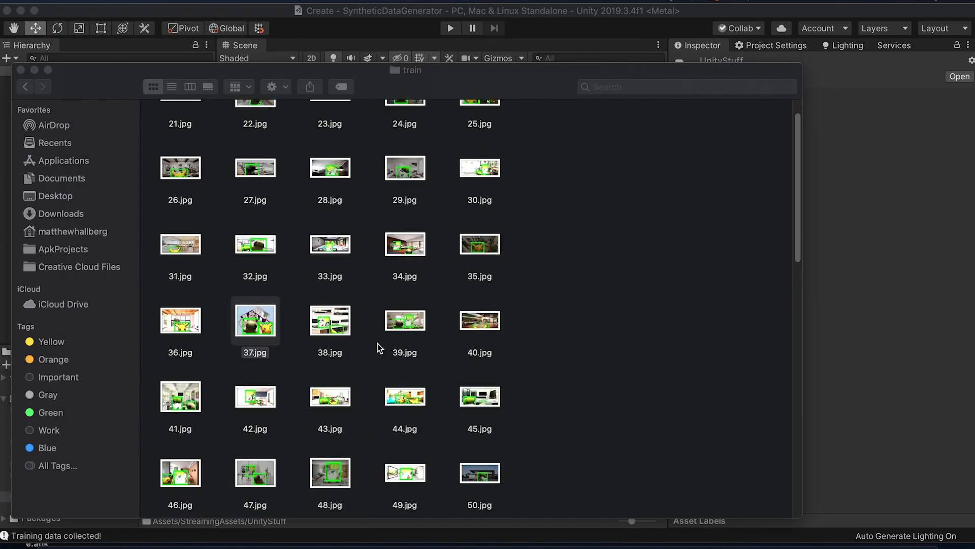
double_click(405, 320)
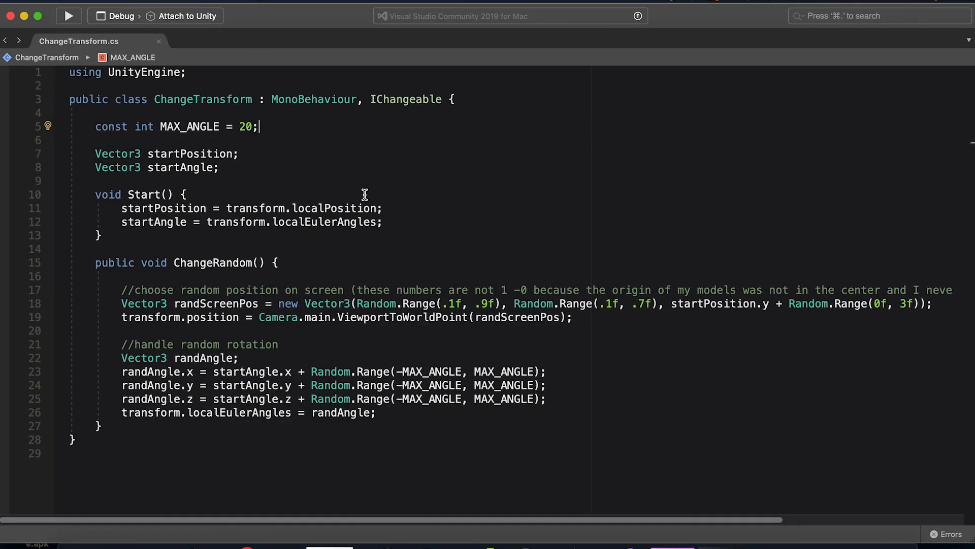
mouse_move(321, 149)
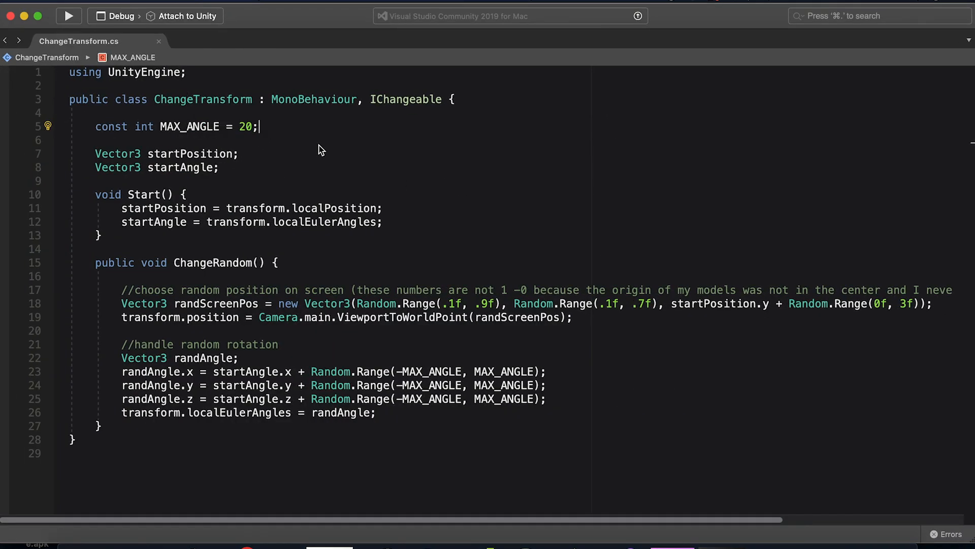
Highlight the MAX_ANGLE = 20 line in ChangeTransform.cs without changing it
triple_click(173, 125)
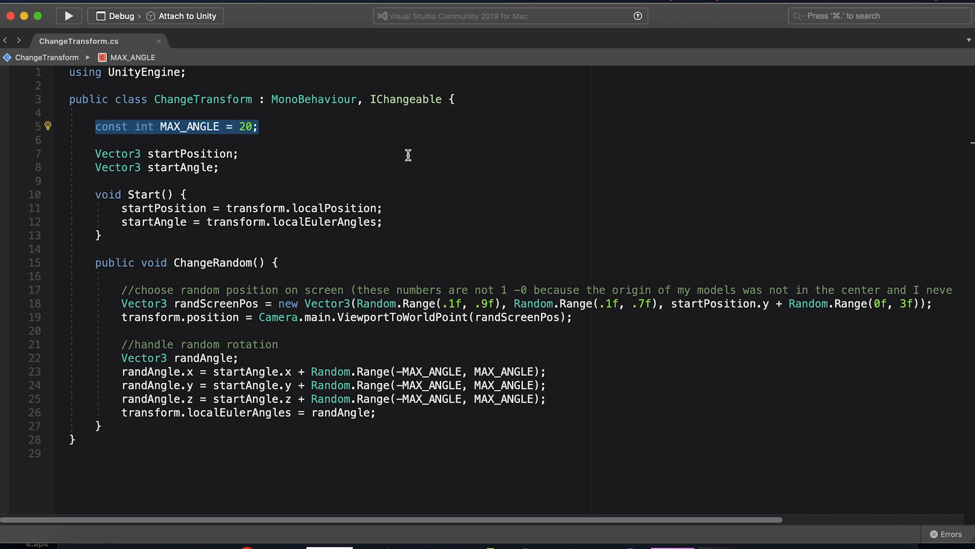
mouse_move(496, 176)
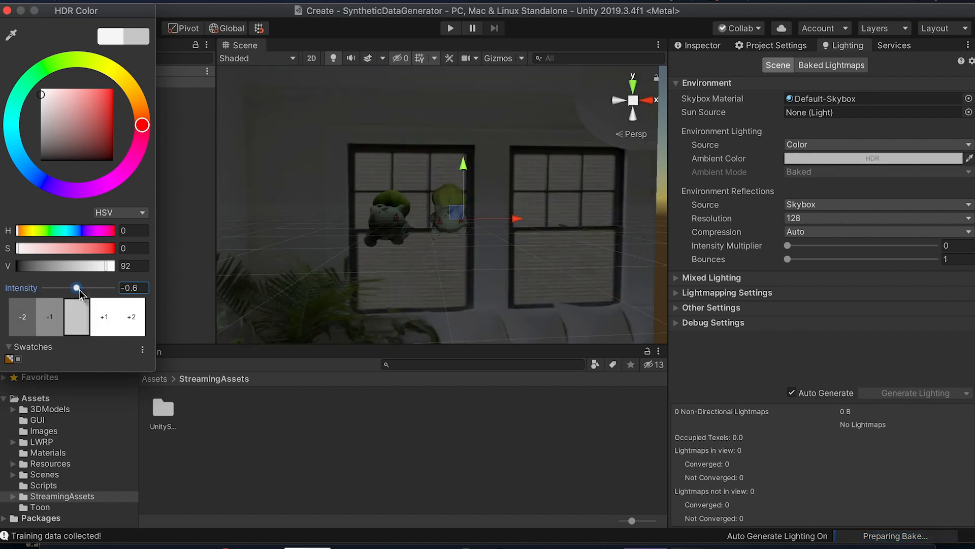
Lower the ambient environment colour intensity to about -0.8
drag(78, 287, 74, 287)
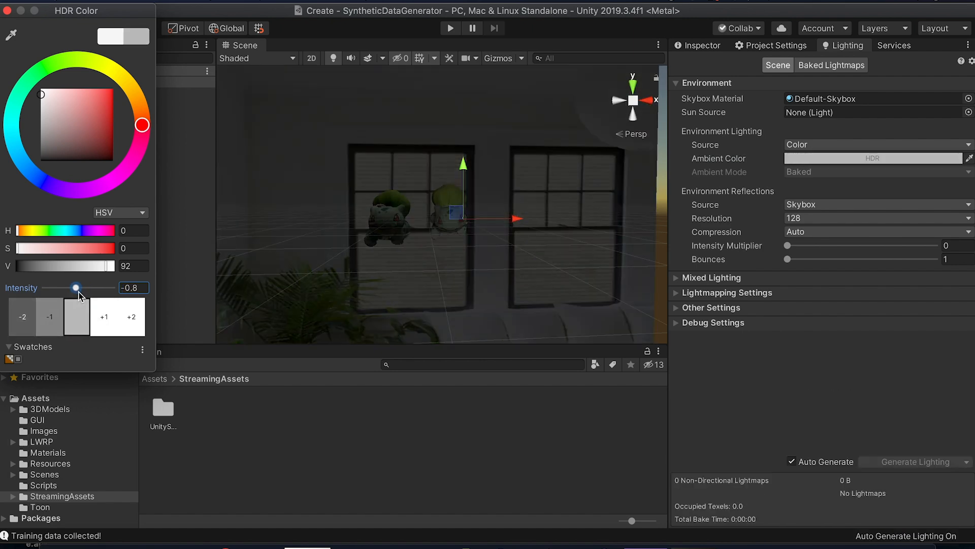
drag(76, 287, 78, 288)
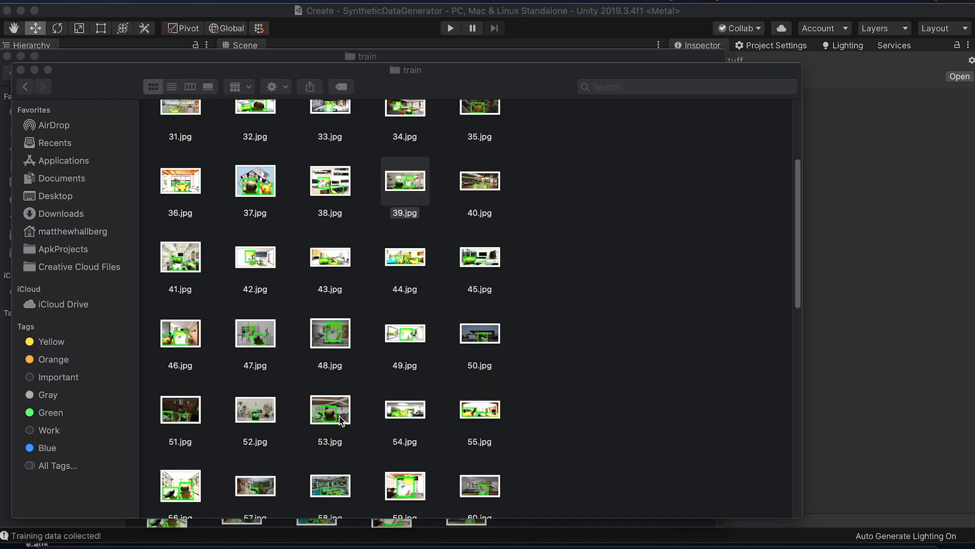
Preview a darker training image, then scroll the Google Cloud TensorFlow object-detection tutorial
double_click(329, 410)
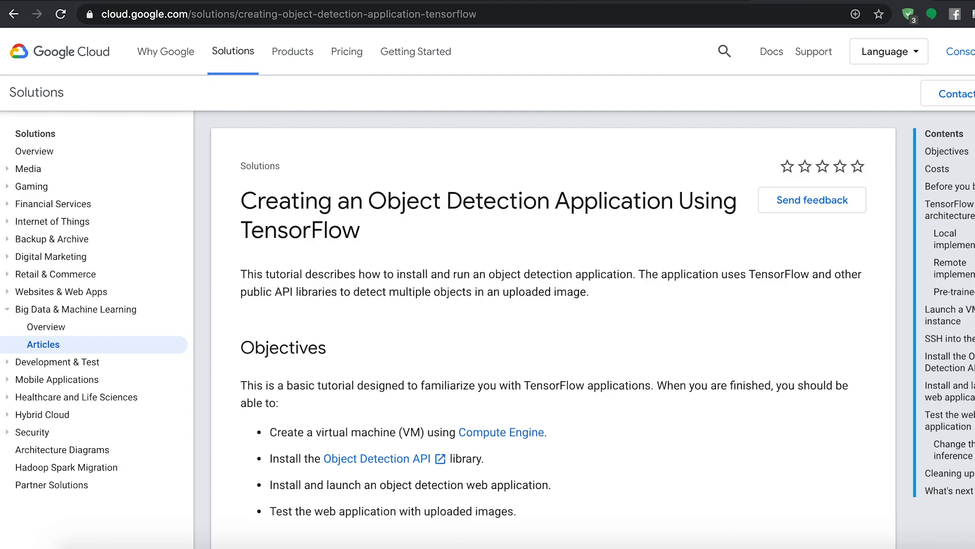
scroll(down, 3)
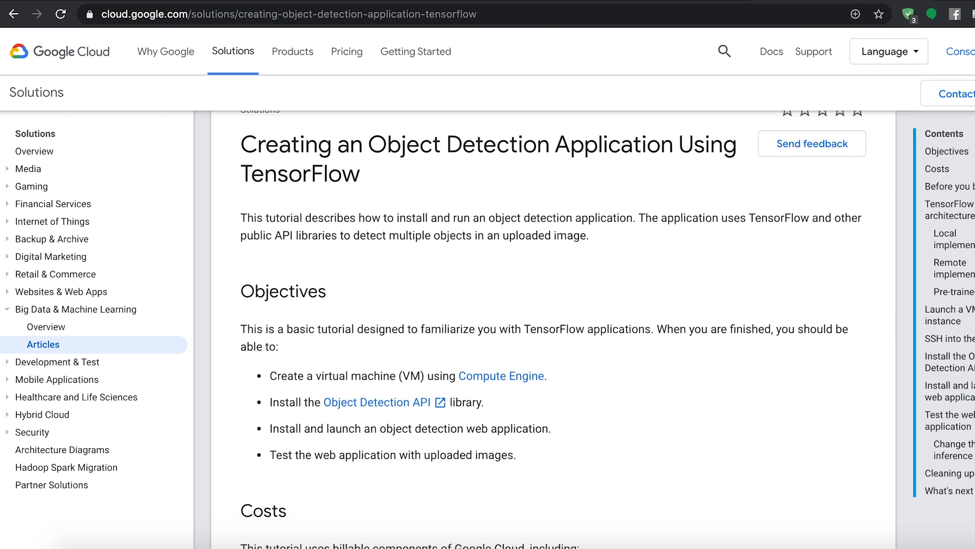